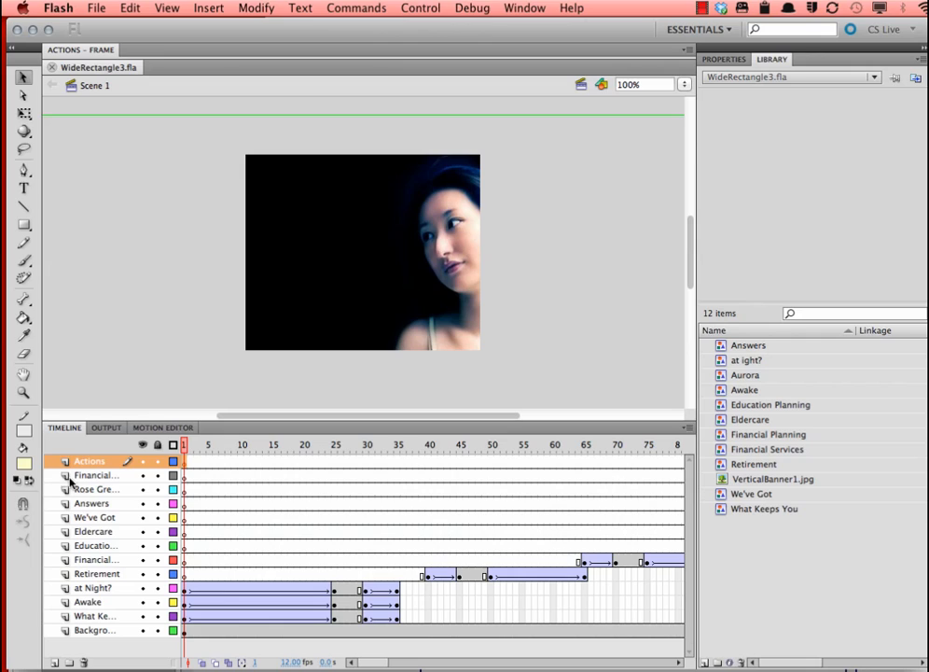
# Select the Actions layer and add a blank keyframe at frame 230
pyautogui.click(90, 461)
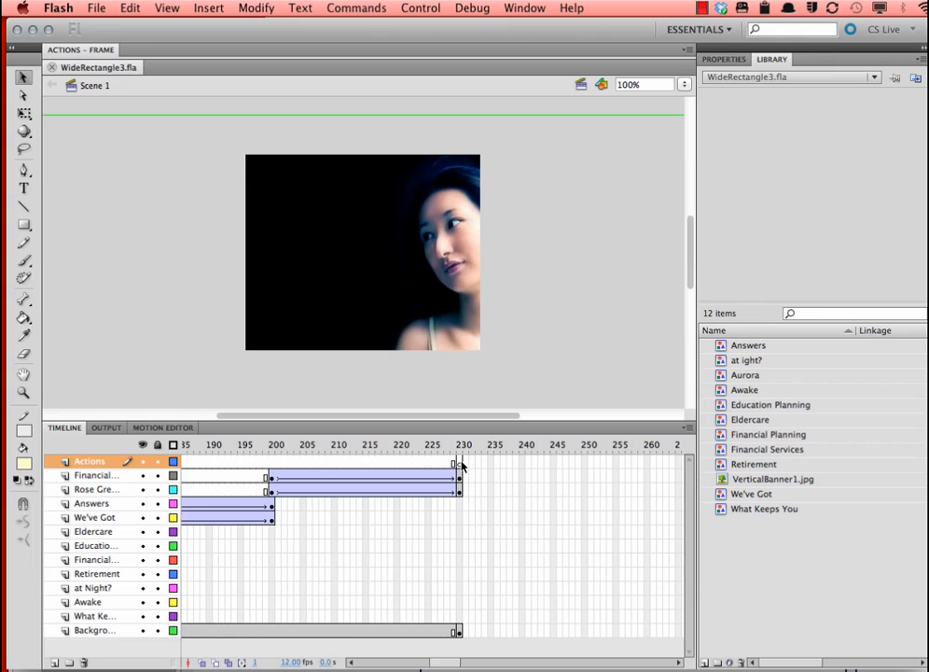
pyautogui.click(460, 445)
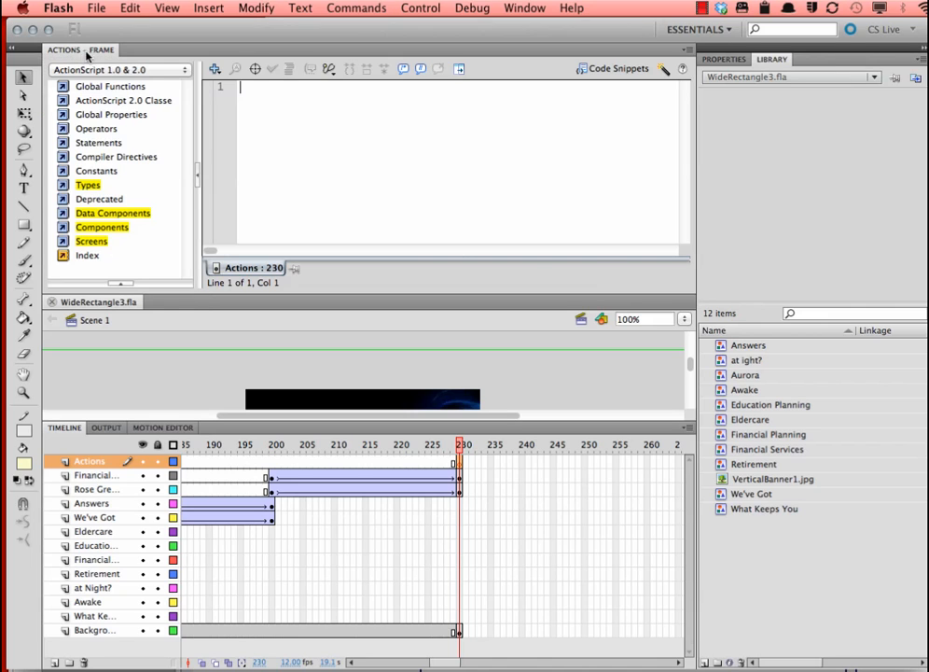
pyautogui.moveTo(116, 155)
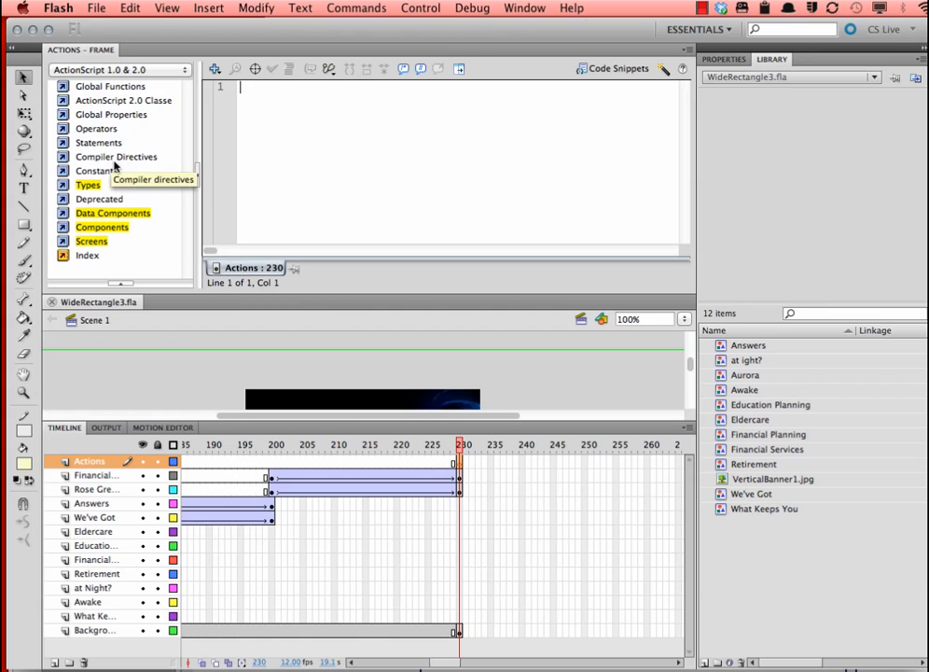
pyautogui.moveTo(524, 7)
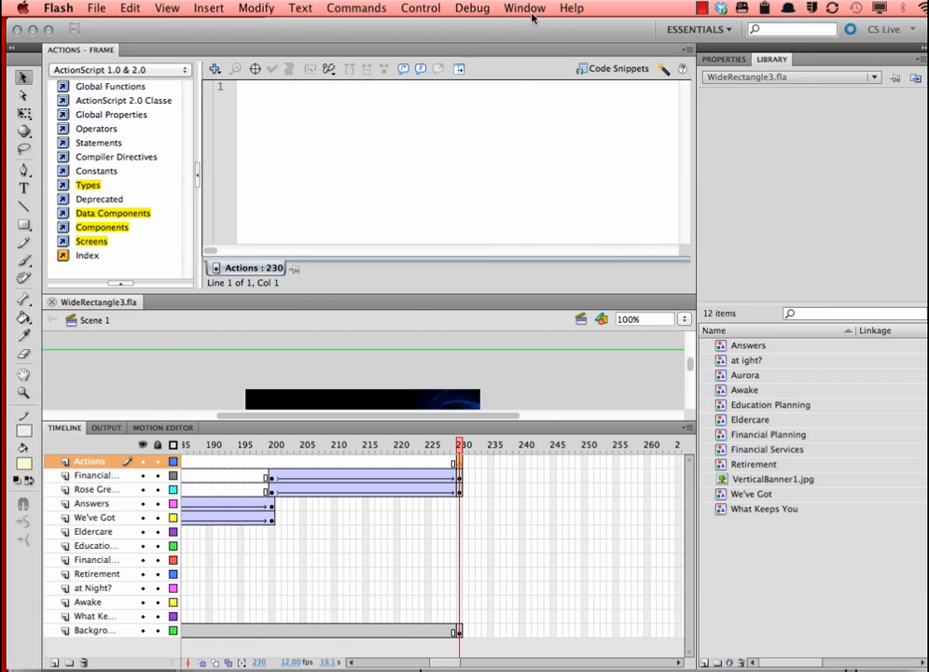
# Write stop(); on line 1 of frame 230's script in the Actions panel
pyautogui.click(525, 7)
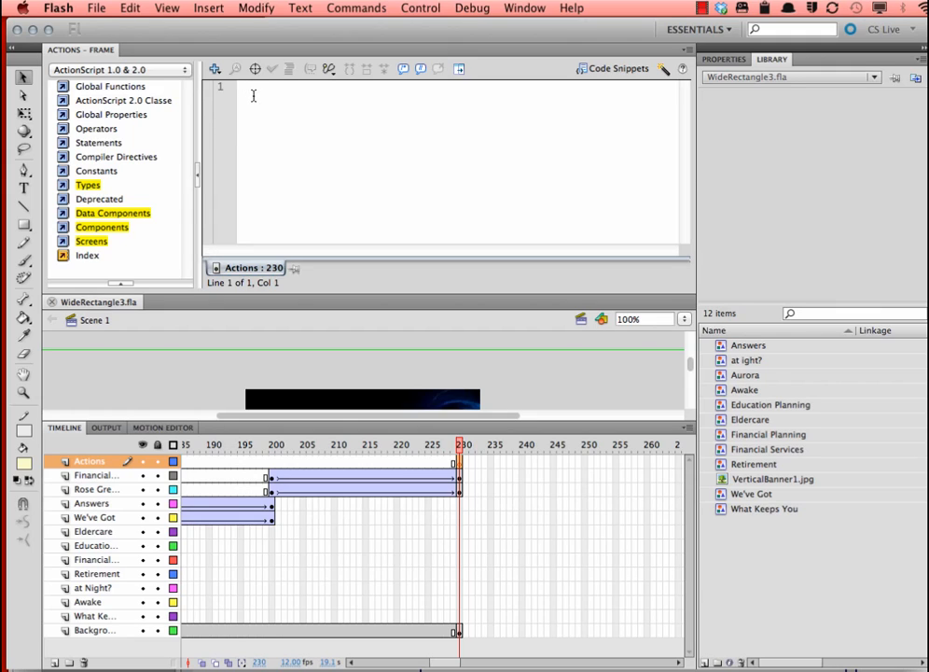
pyautogui.write('stop')
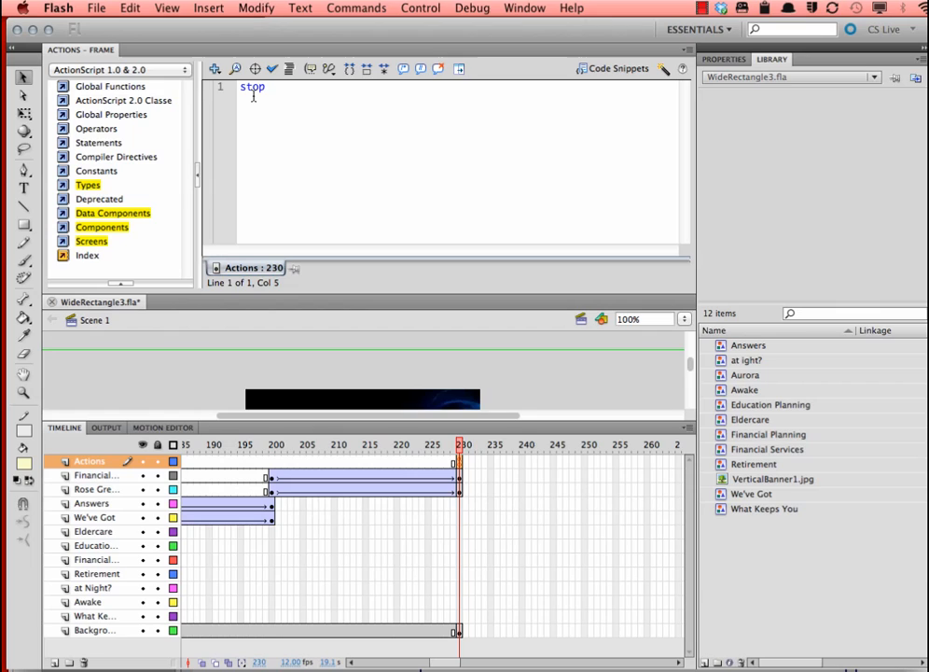
pyautogui.write('()')
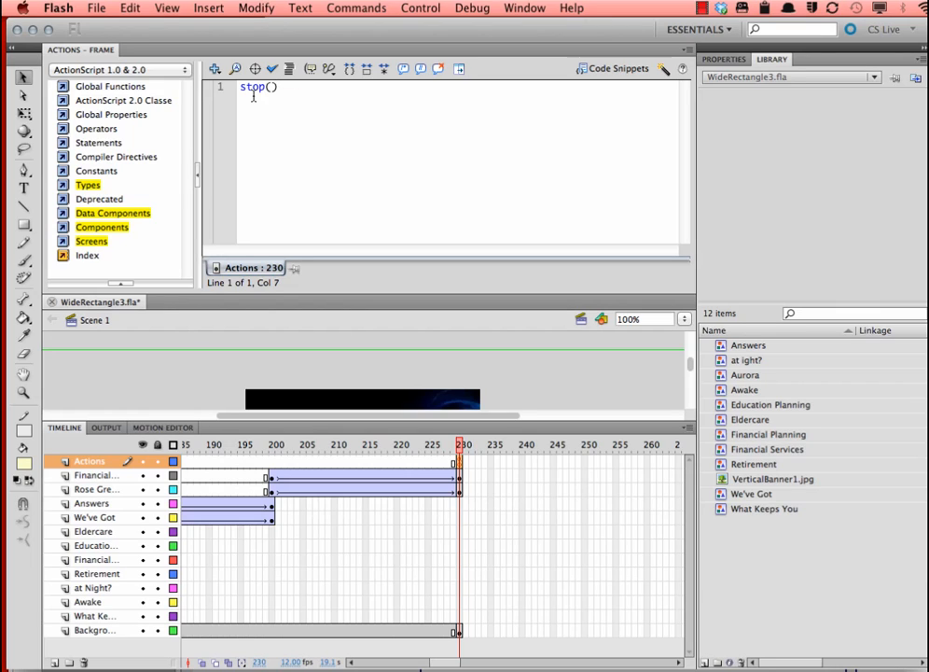
pyautogui.write(';')
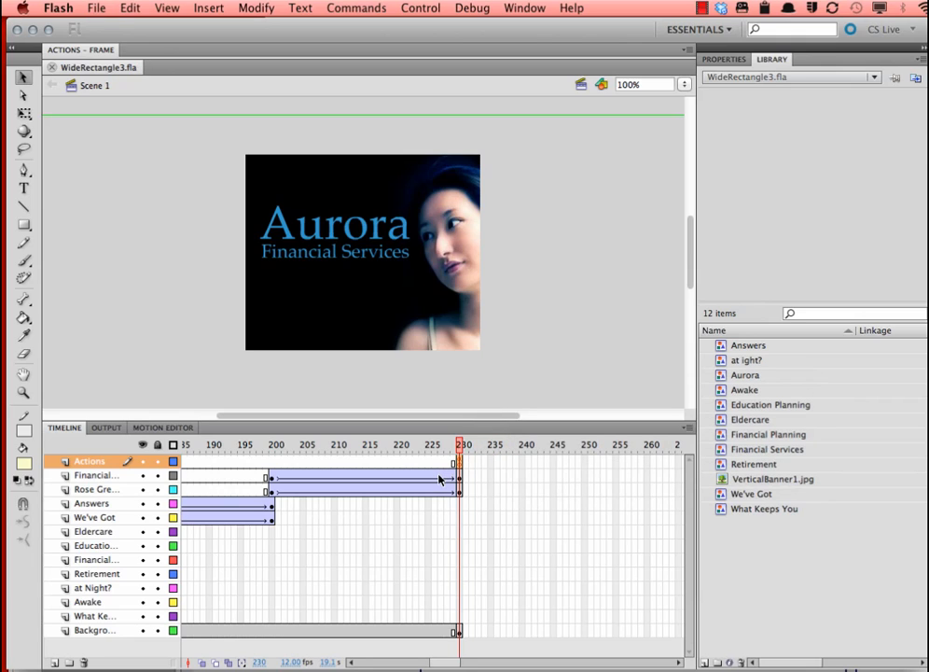
pyautogui.moveTo(398, 564)
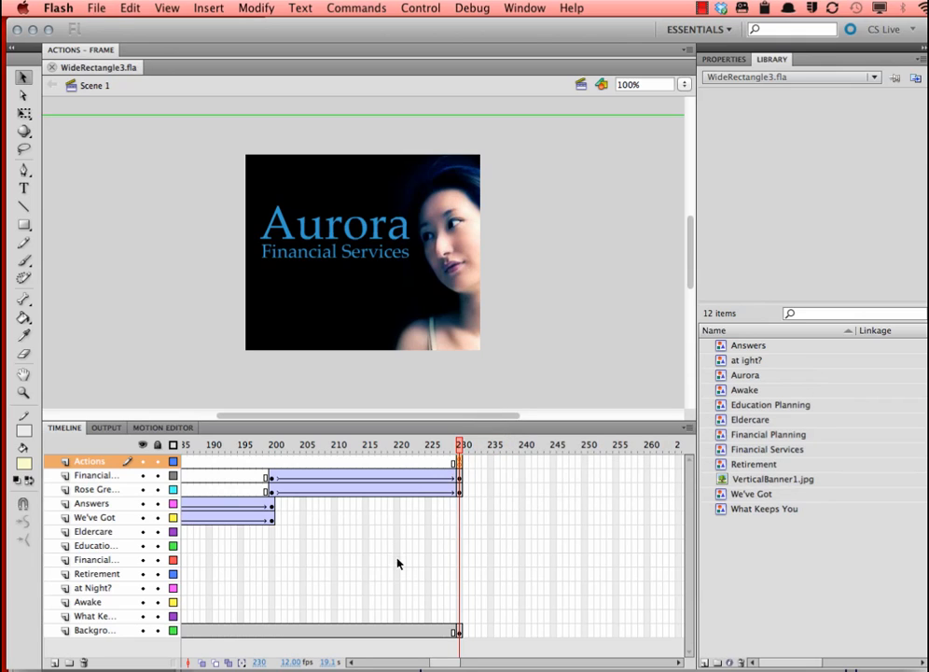
# Scroll the timeline back to the movie's opening frames
pyautogui.hscroll(-3)
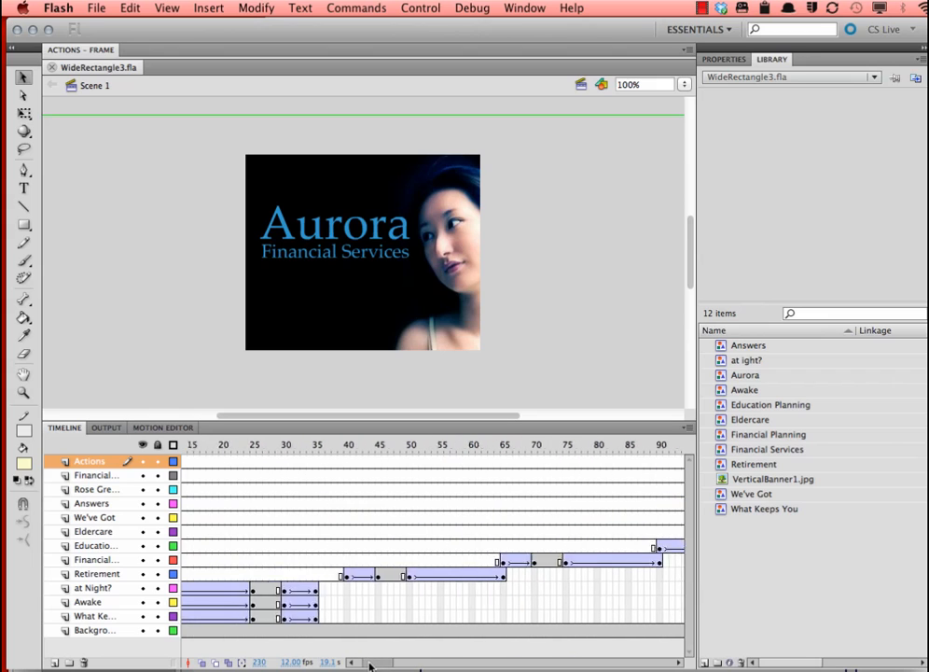